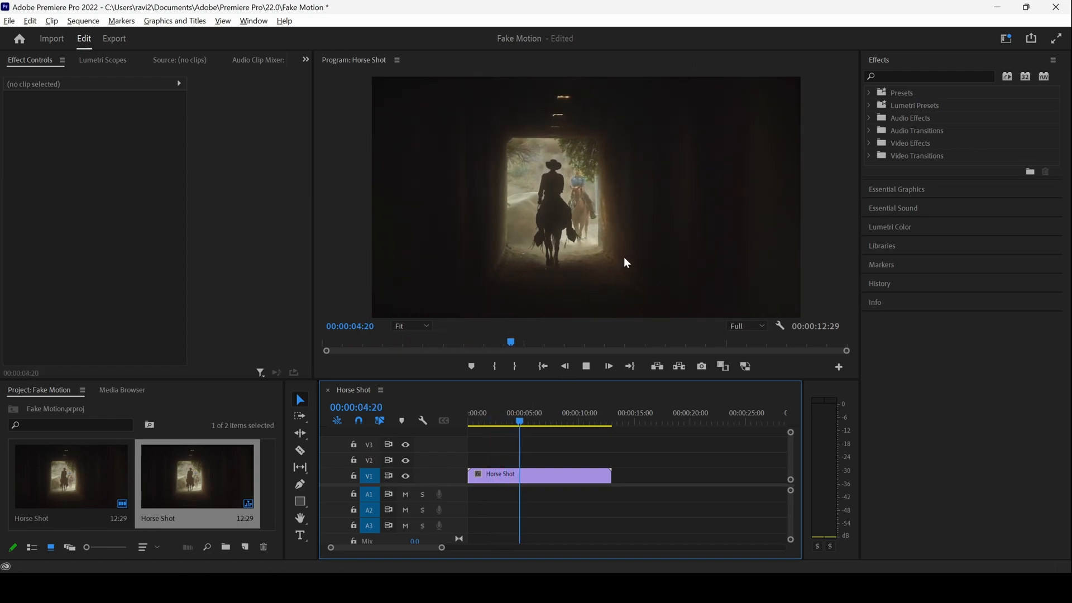
# Return the playhead to the sequence start and search effects for 'transform'
pyautogui.click(485, 419)
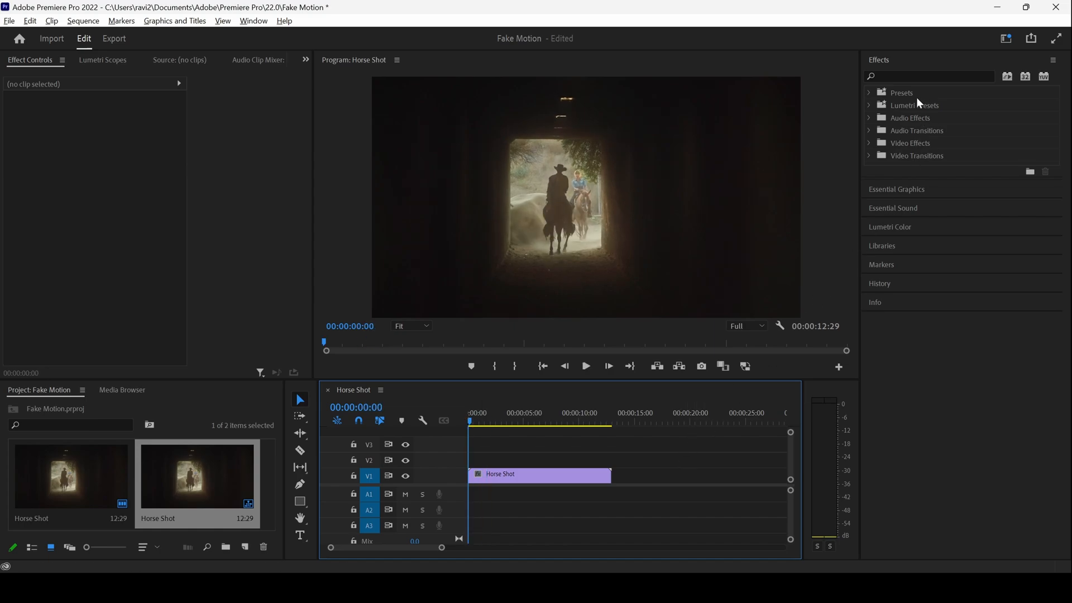
pyautogui.click(929, 76)
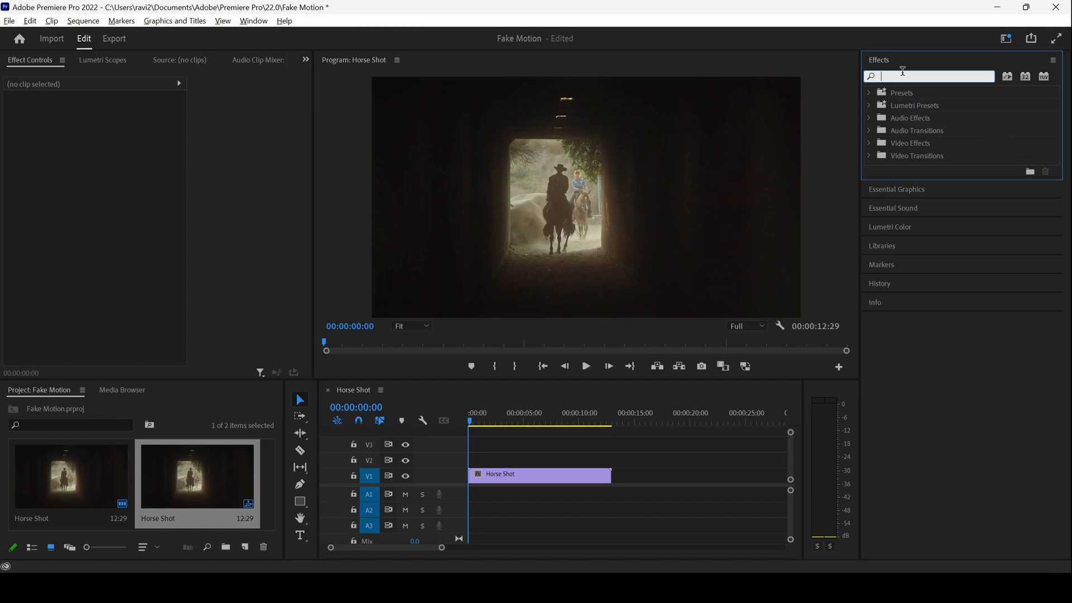
pyautogui.write('transform')
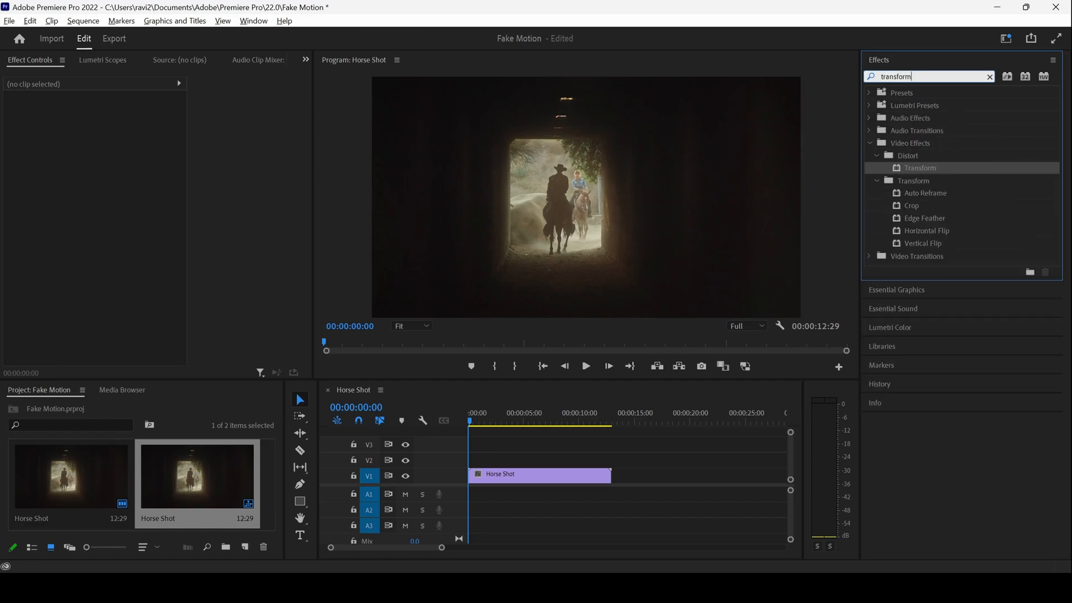
pyautogui.moveTo(920, 174)
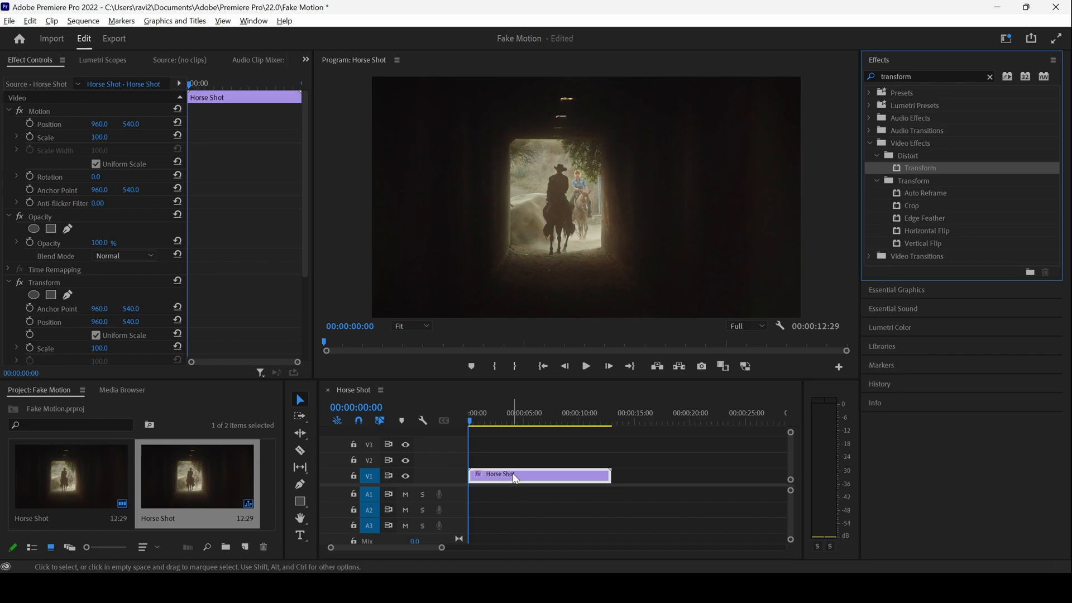
# Scroll Effect Controls to the Transform section and move the playhead to 00:00:05:16
pyautogui.scroll(-3)
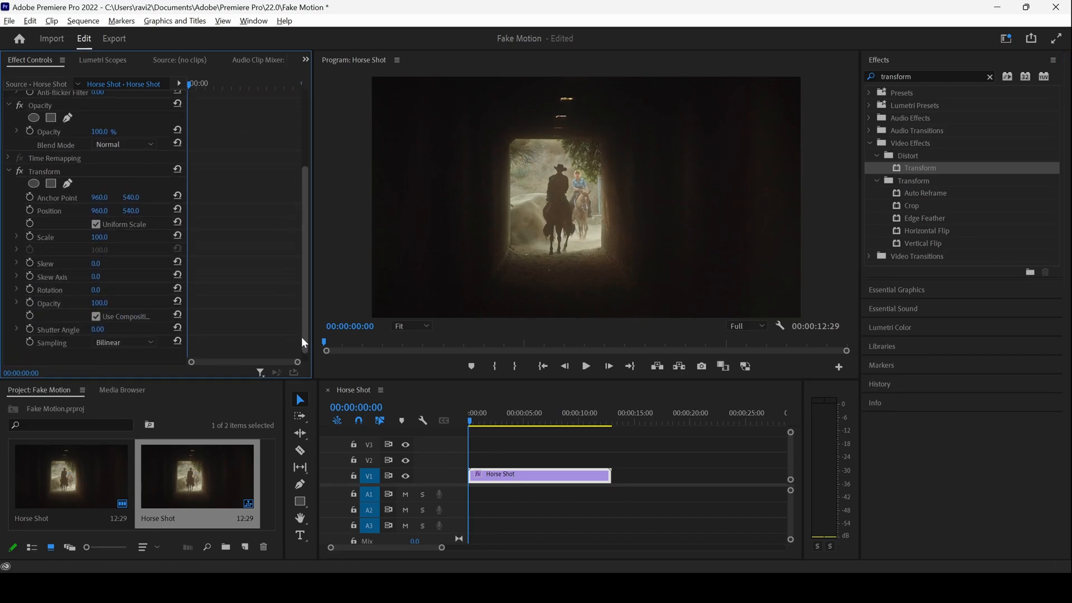
pyautogui.click(484, 423)
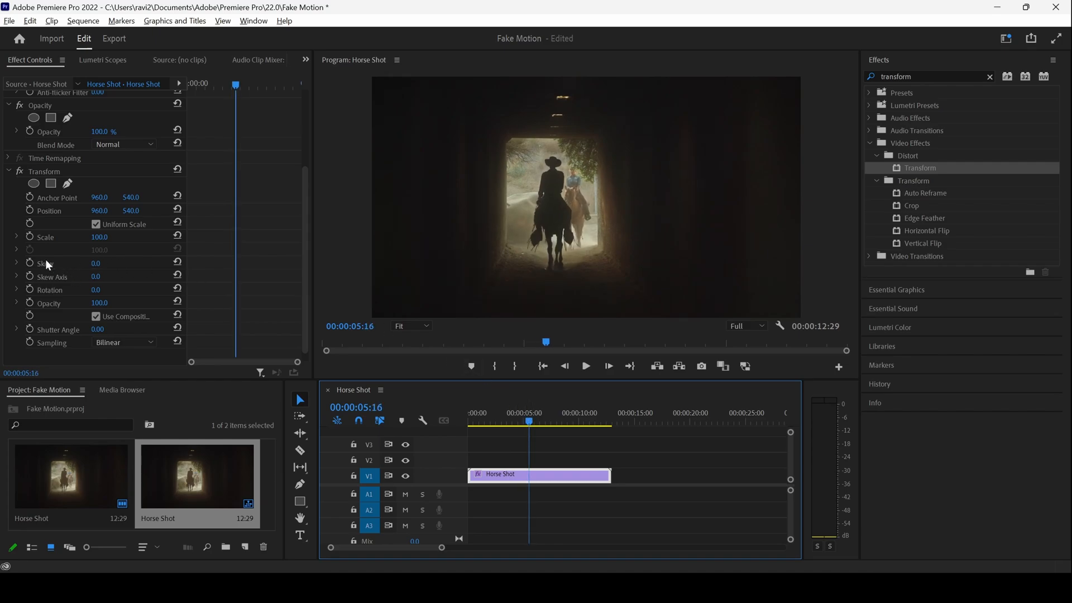
# Enable keyframes for Transform Scale and Rotation at 00:00:05:16
pyautogui.click(30, 236)
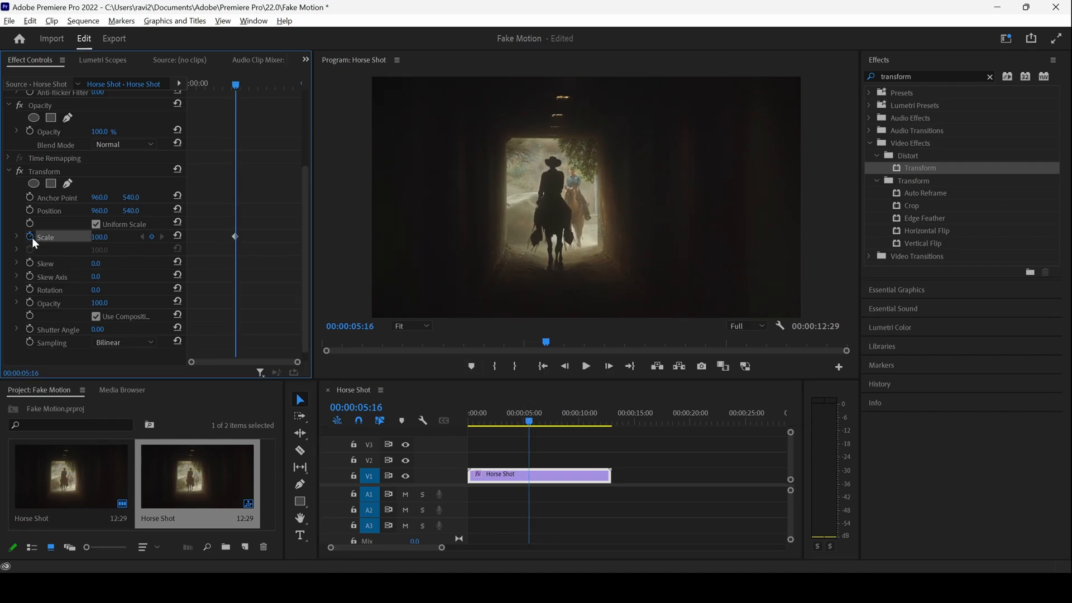
pyautogui.click(48, 289)
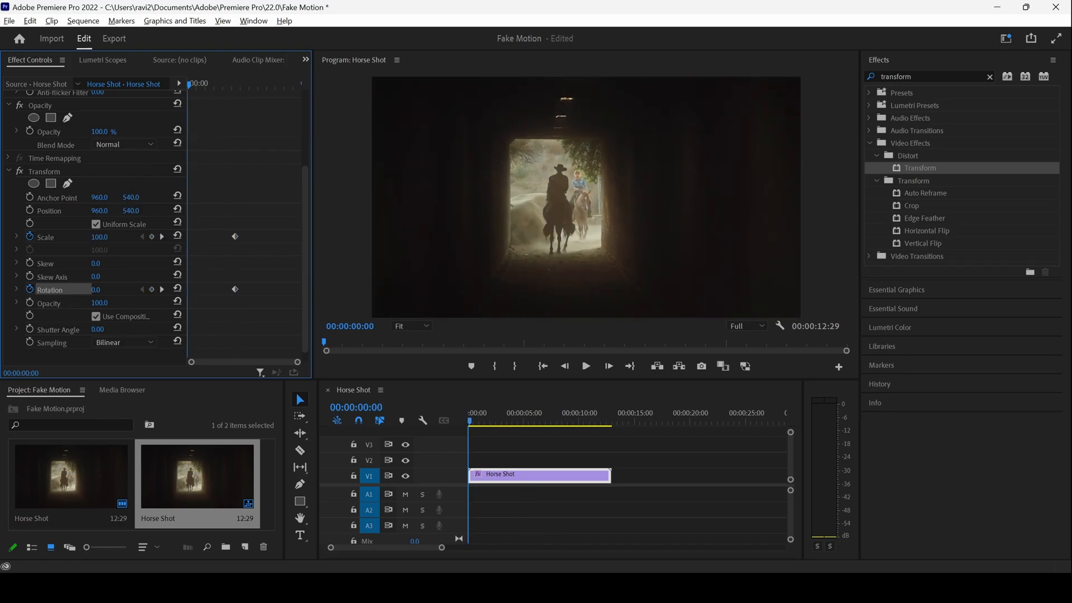
# Set Transform Scale to 136 at the clip start and play back the easing motion
pyautogui.doubleClick(99, 237)
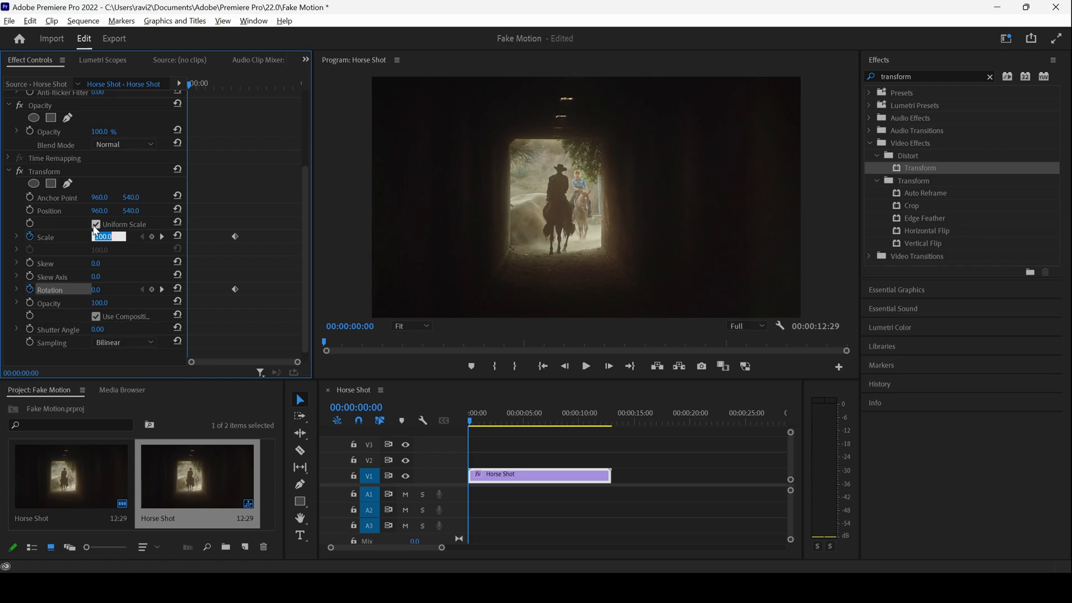
pyautogui.write('136.0')
pyautogui.click(112, 289)
pyautogui.write('-6')
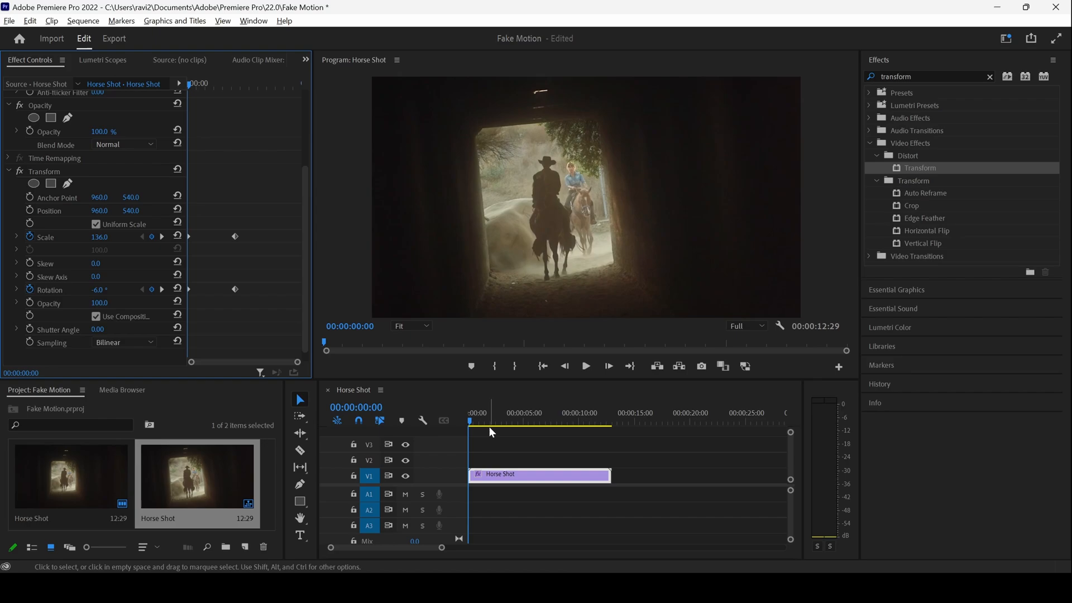
pyautogui.click(584, 365)
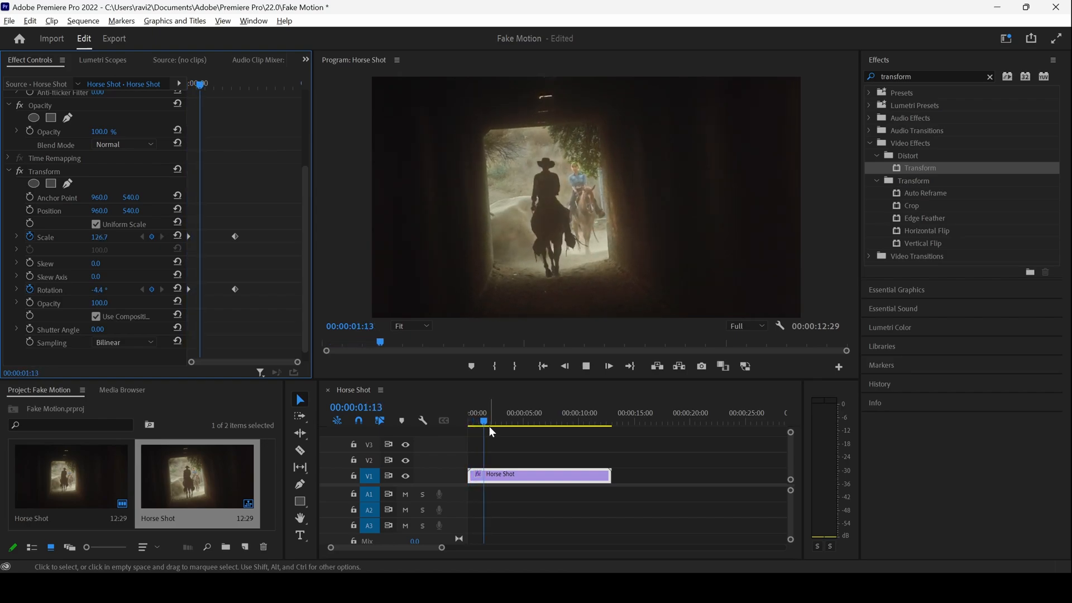